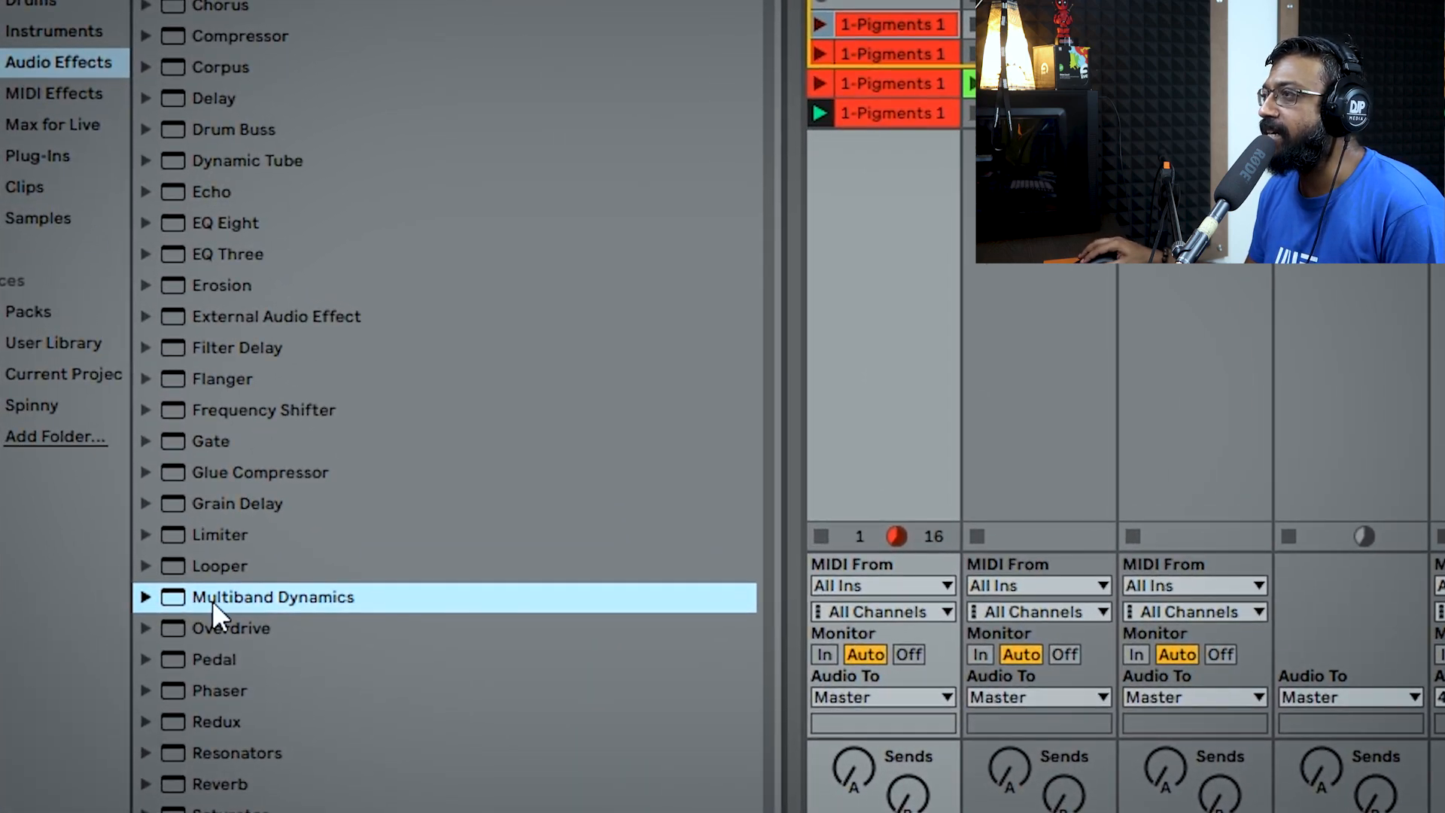
mouse_move(1060, 425)
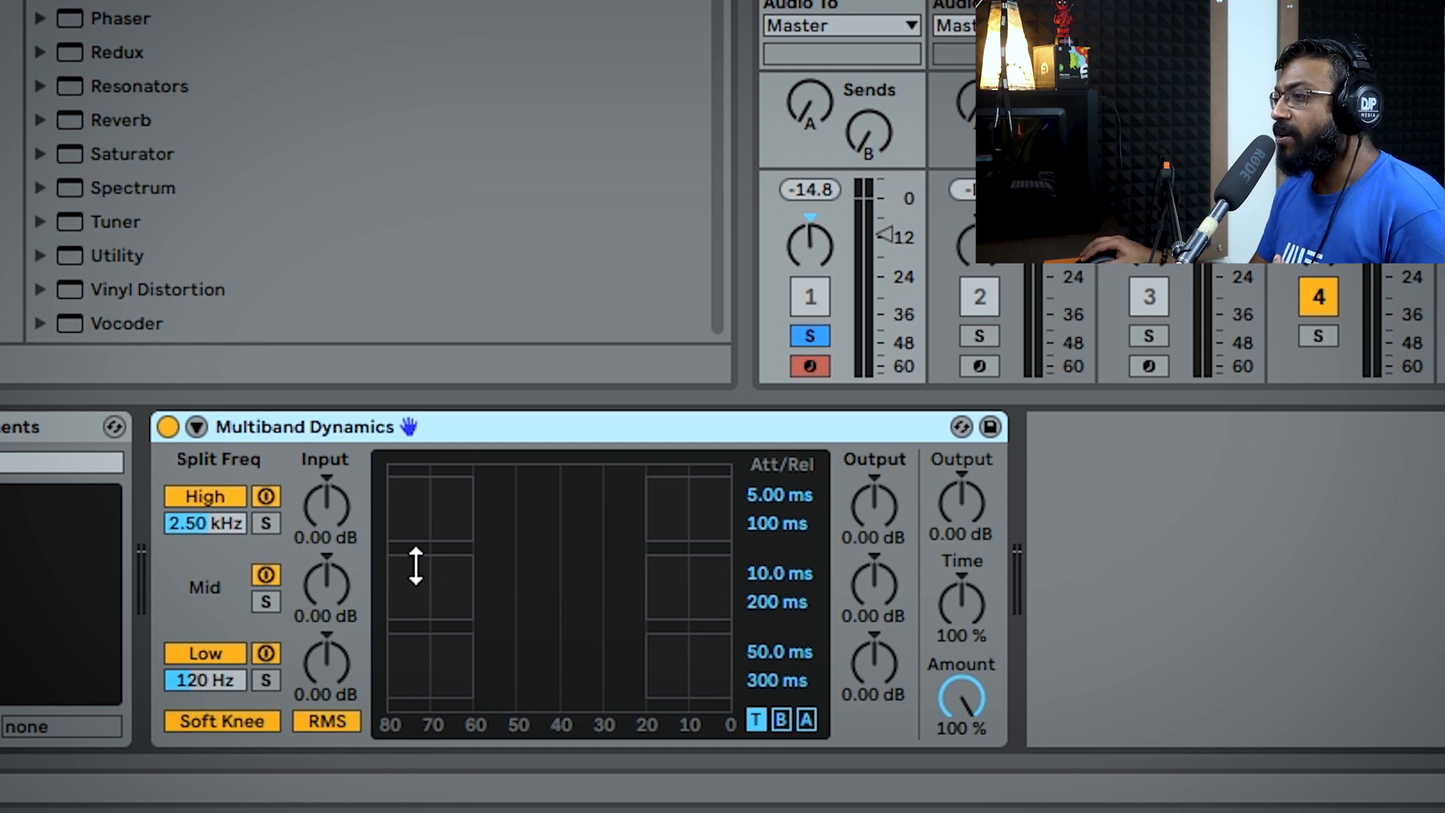
mouse_move(555, 535)
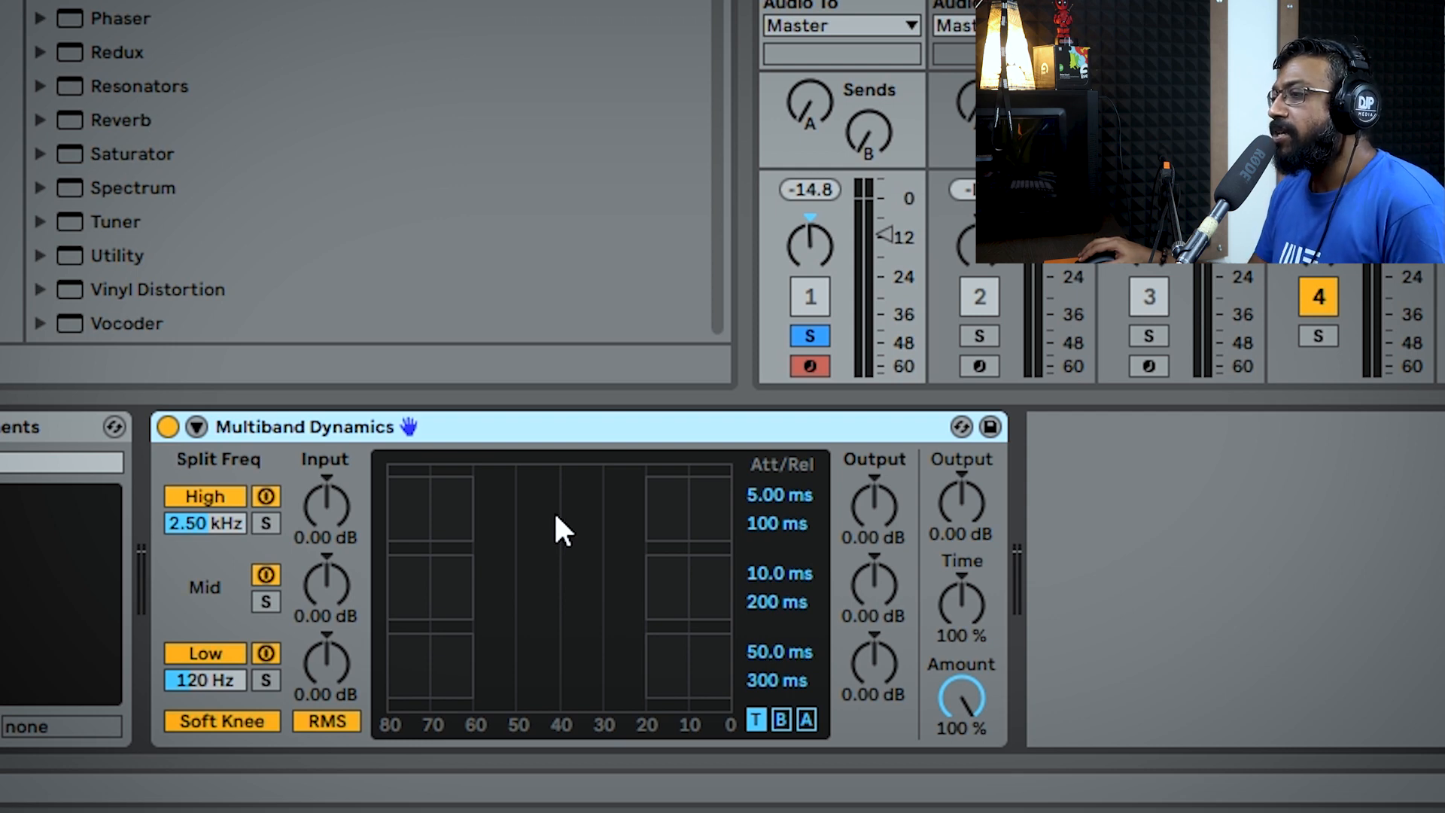
mouse_move(861, 313)
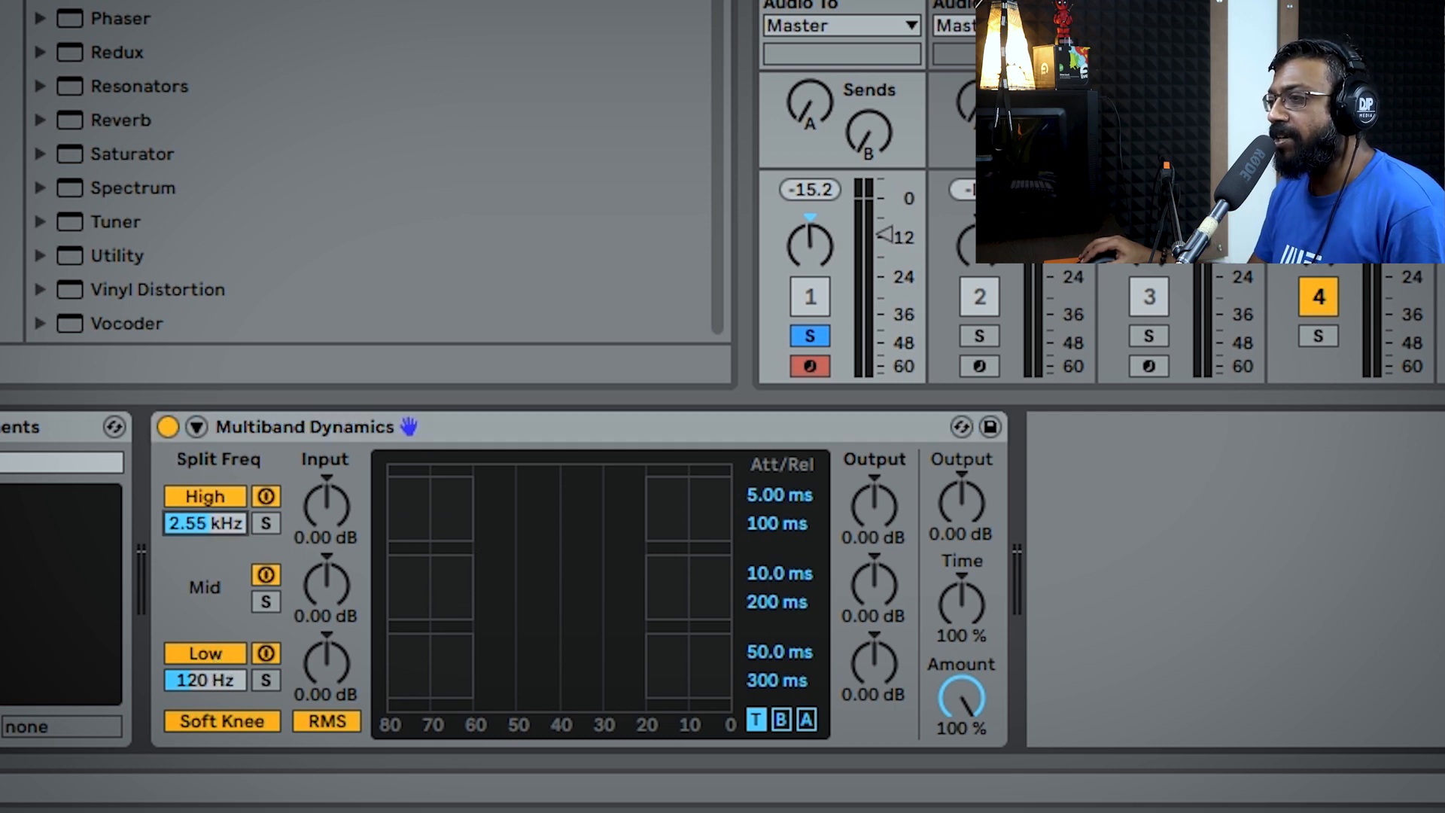
Drag the upper split frequency down until the two remaining bands meet at 874 Hz
left_click_drag(204, 524, 205, 552)
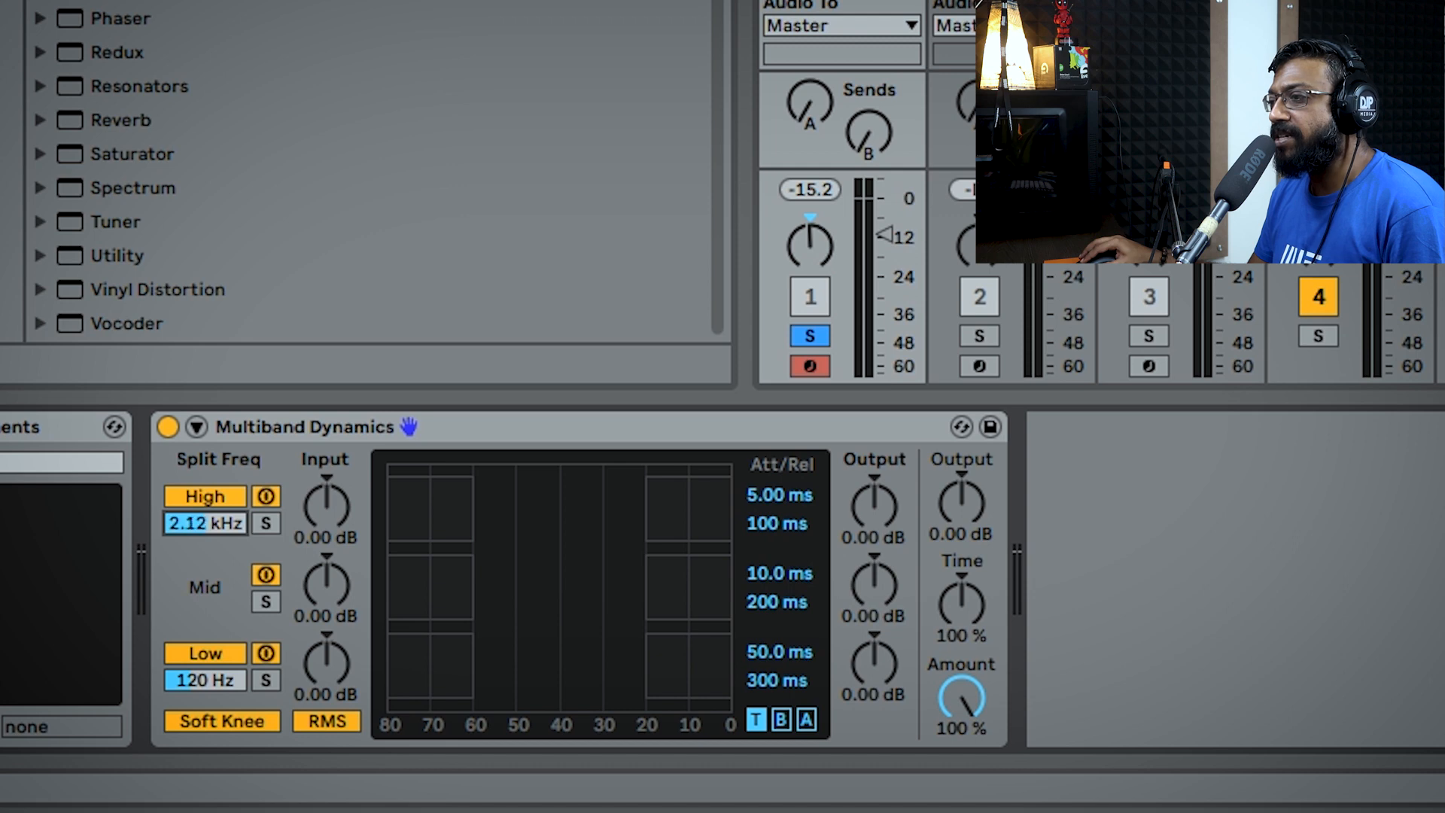
left_click_drag(204, 524, 205, 553)
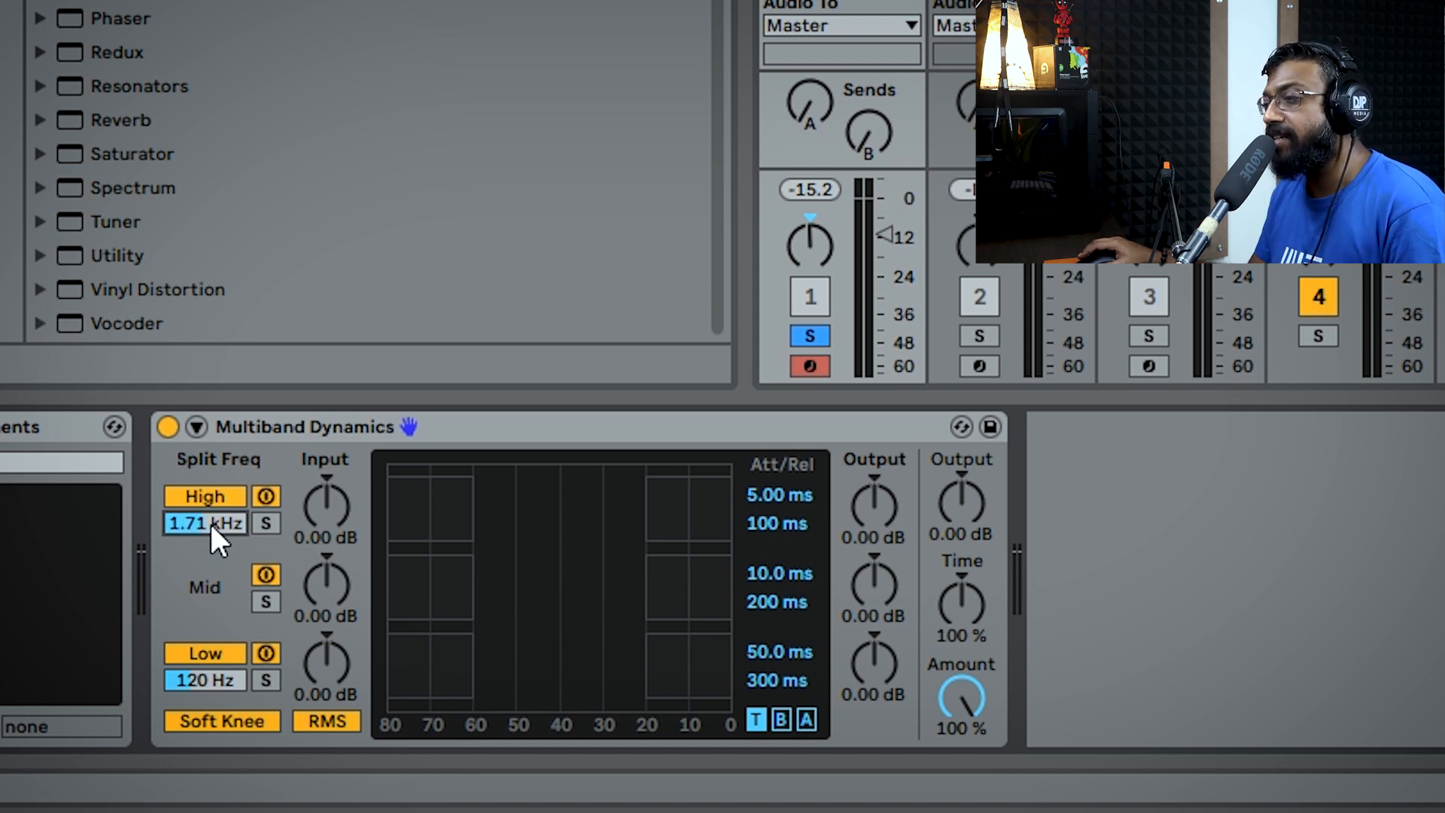
left_click_drag(205, 524, 205, 498)
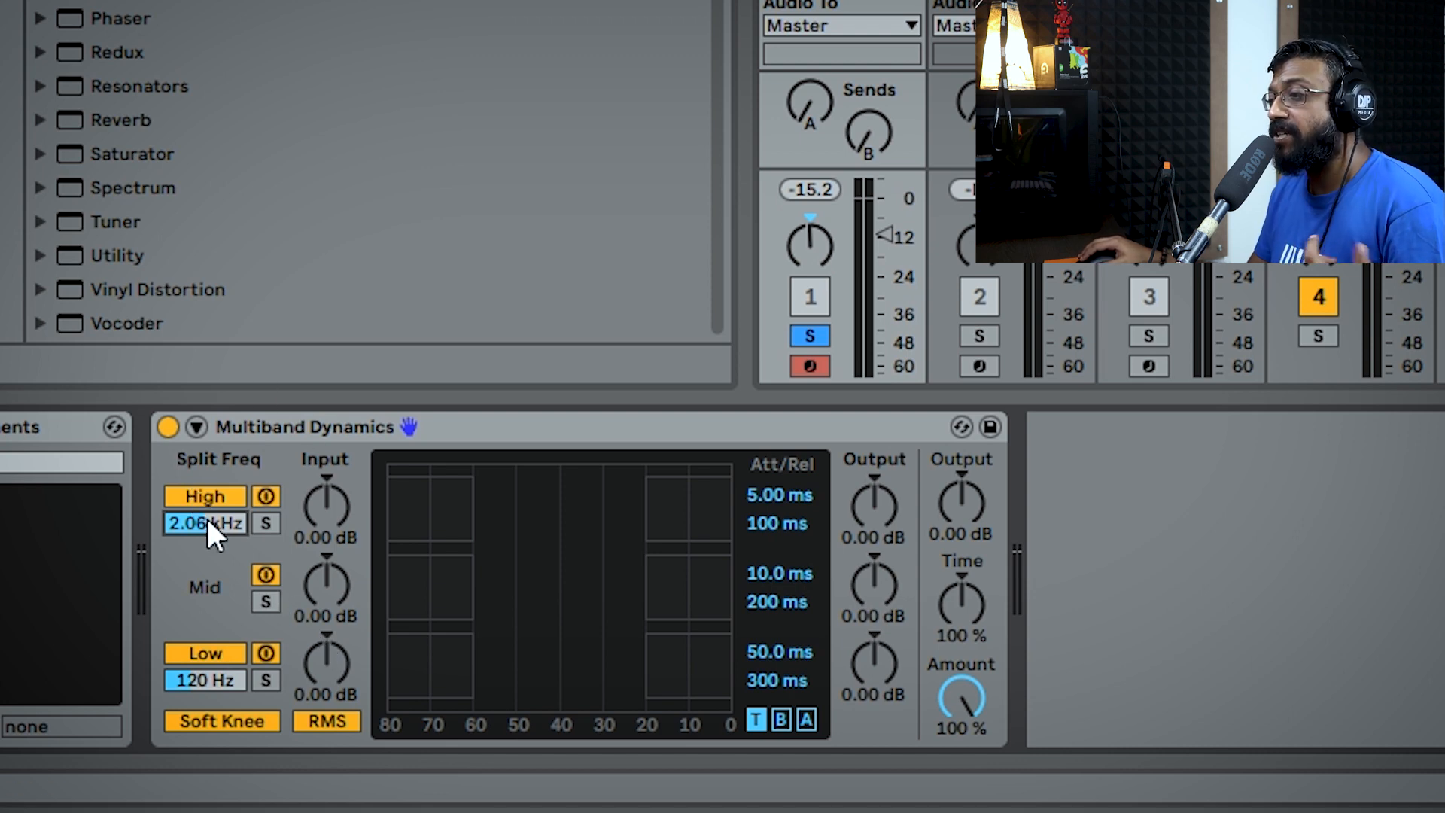
mouse_move(231, 646)
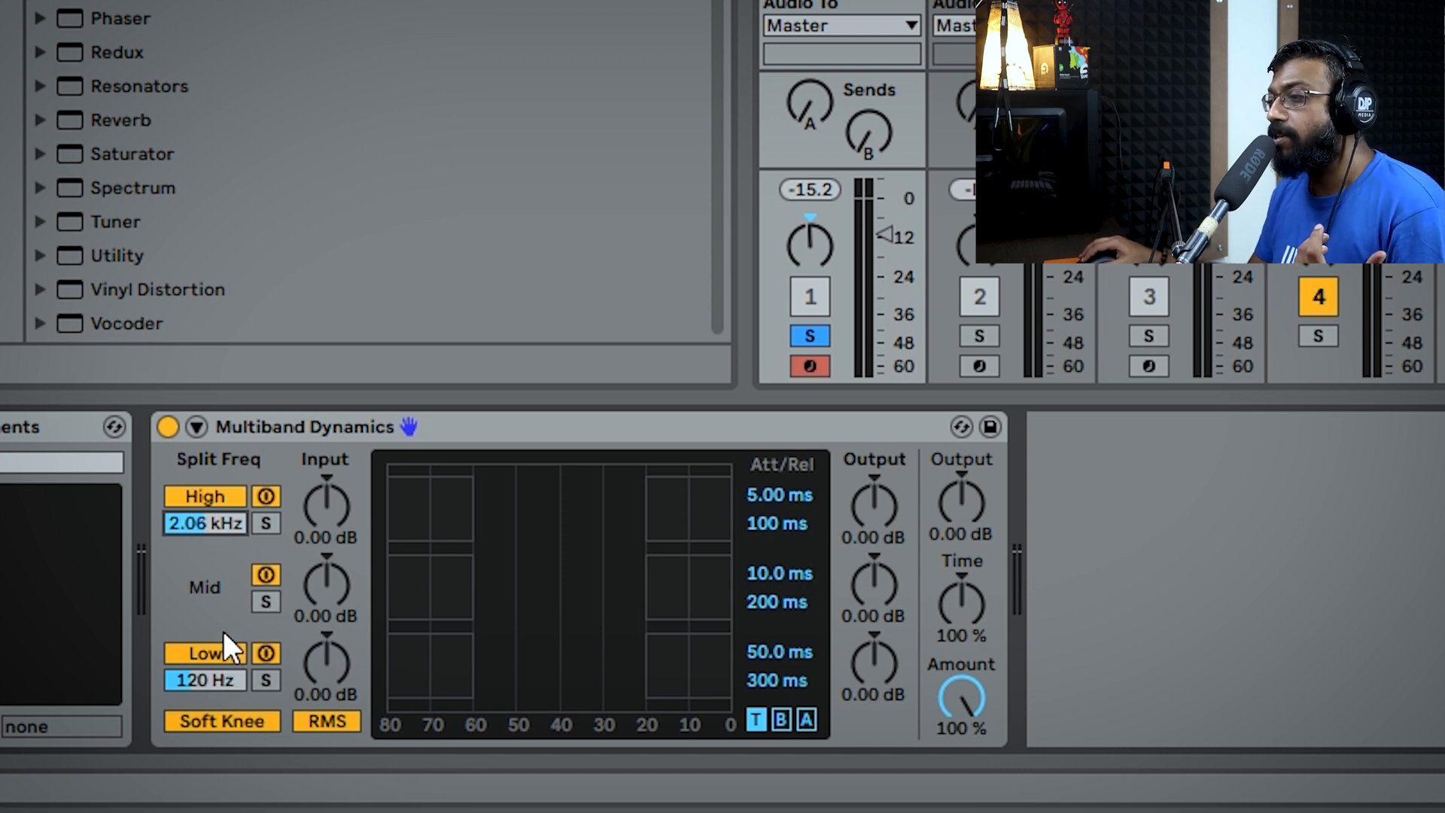
mouse_move(205, 670)
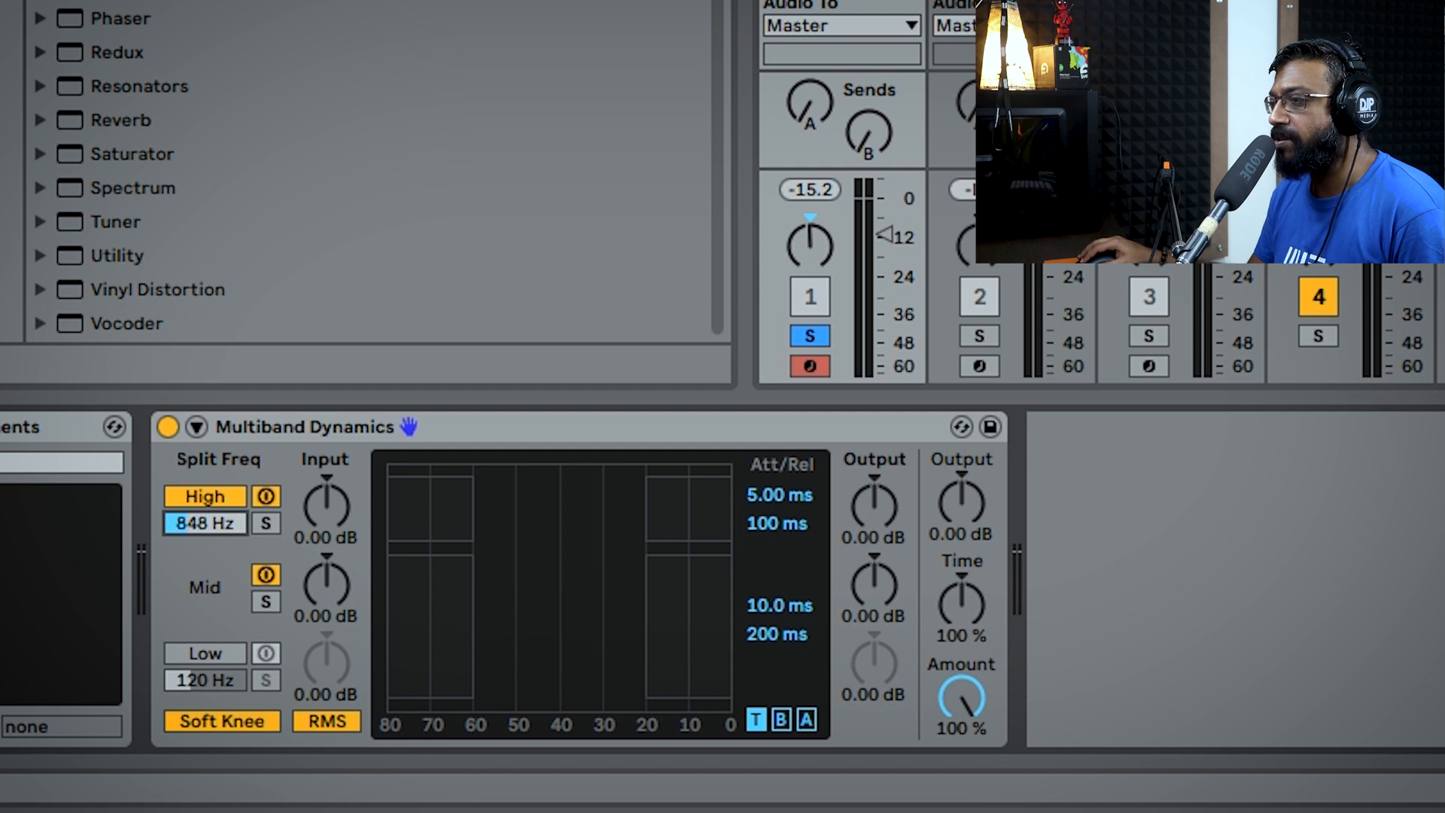
left_click_drag(205, 524, 205, 512)
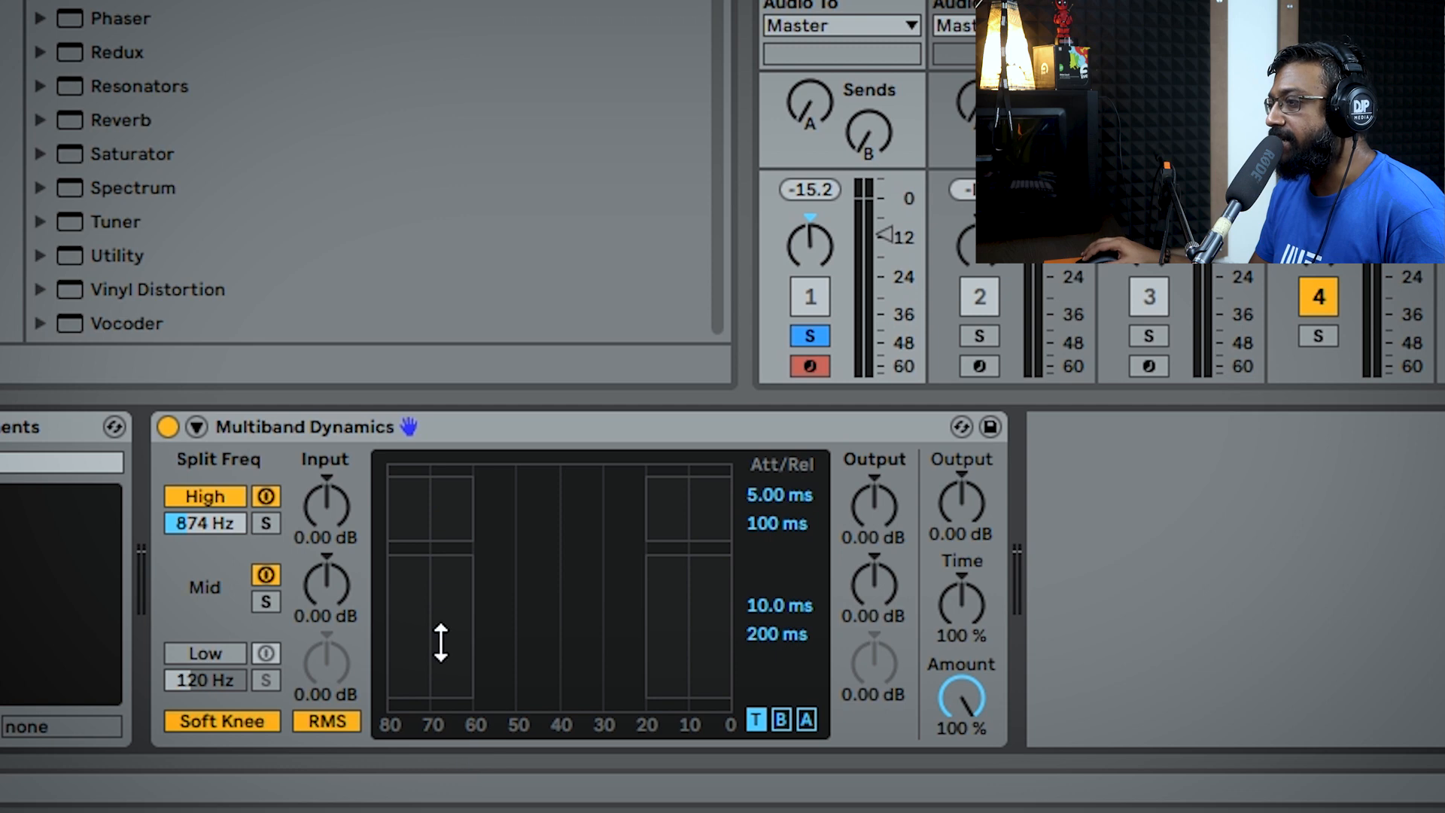
mouse_move(459, 520)
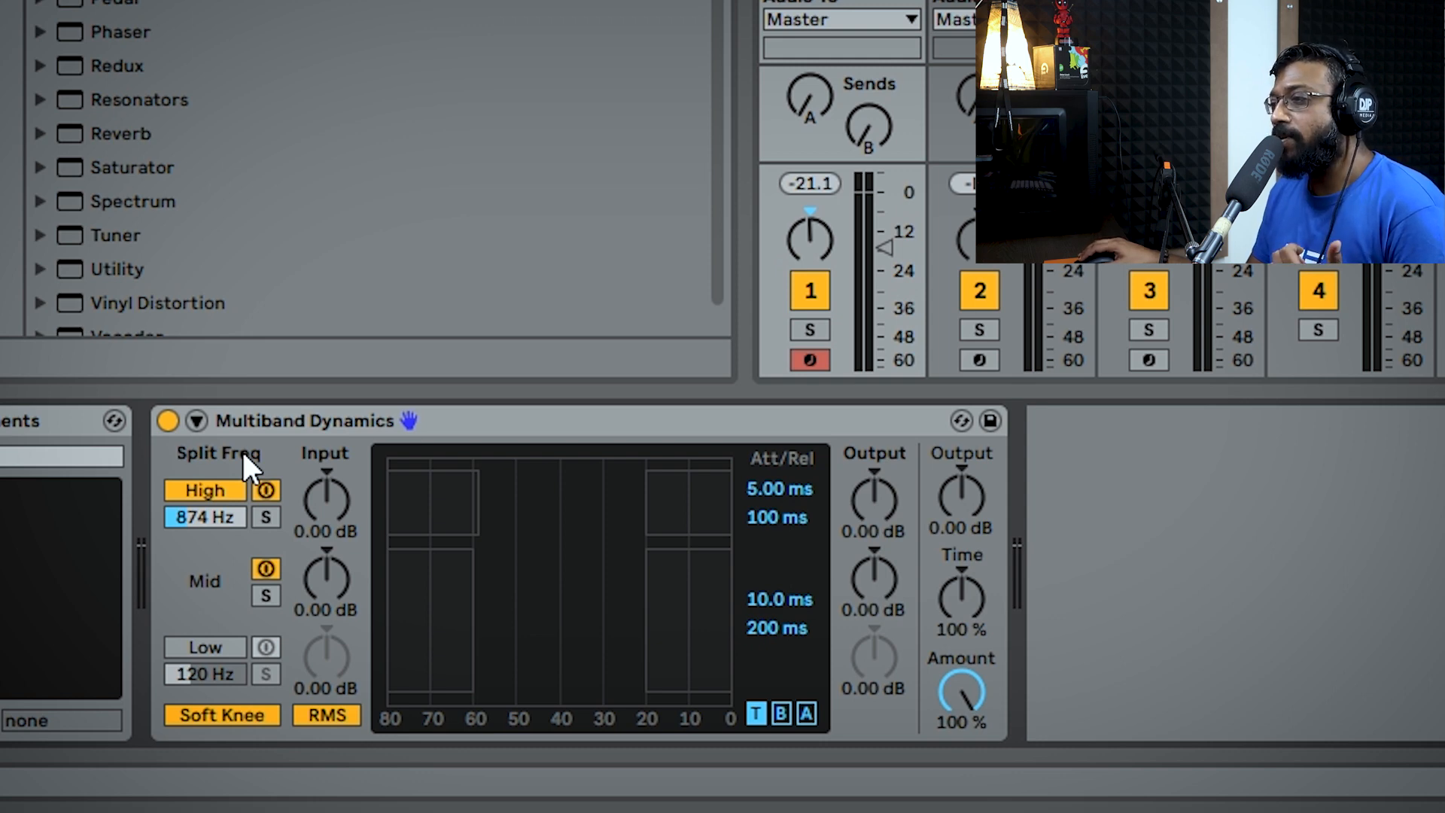
Enable the sidechain fed from the 5-Shady Kit drum track, tapped Post Mix
left_click(194, 420)
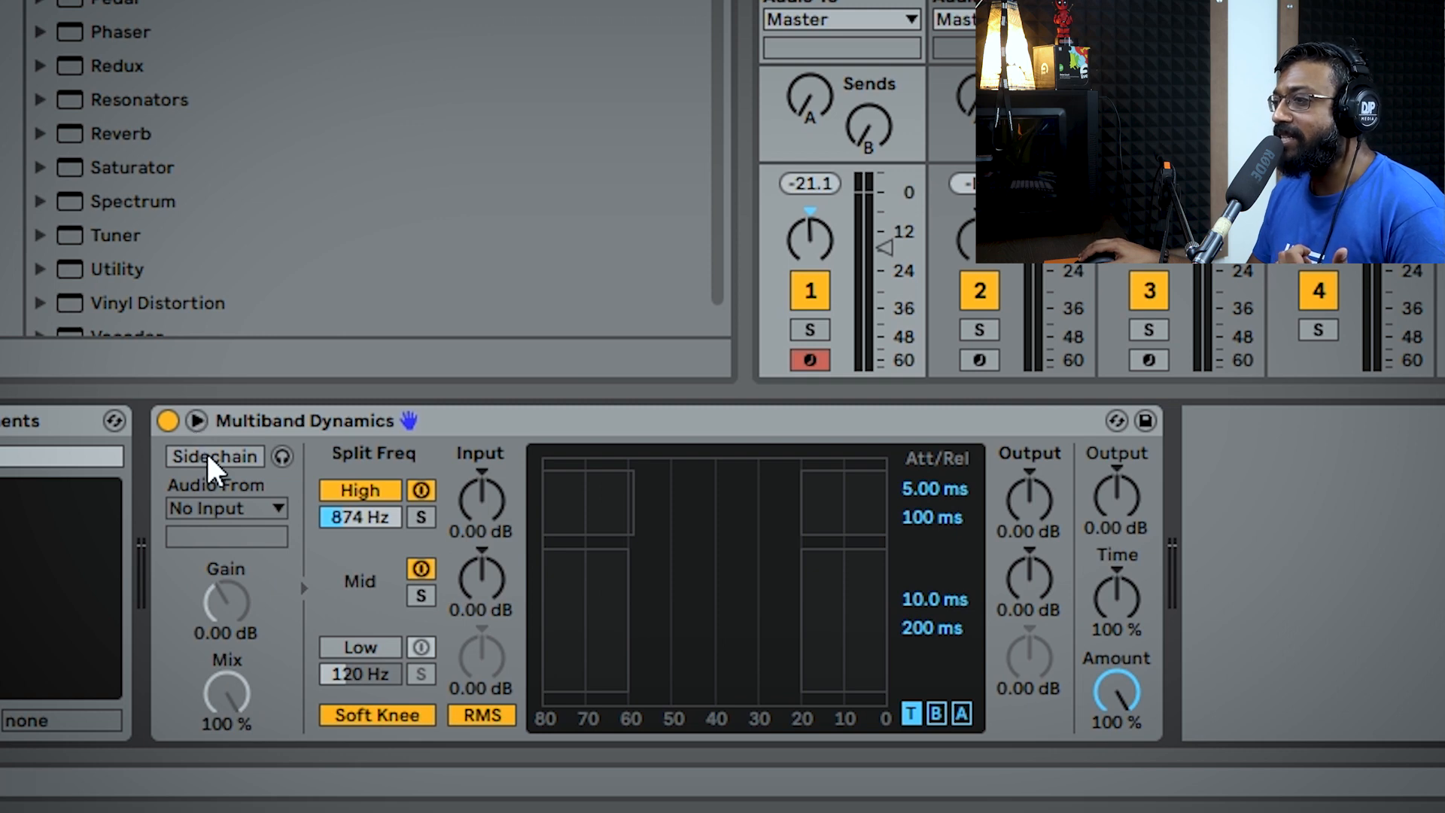
left_click(226, 508)
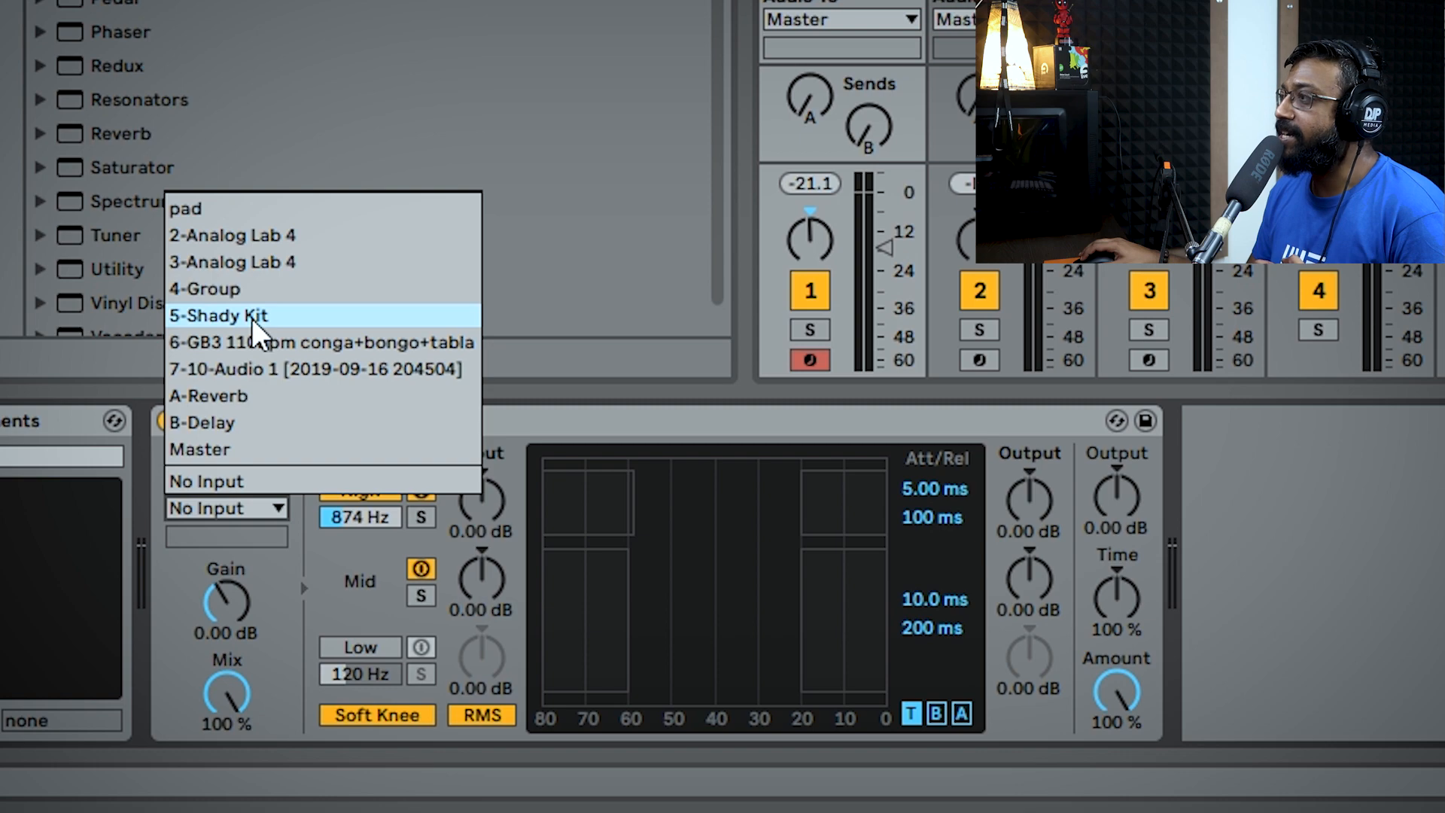
left_click(218, 314)
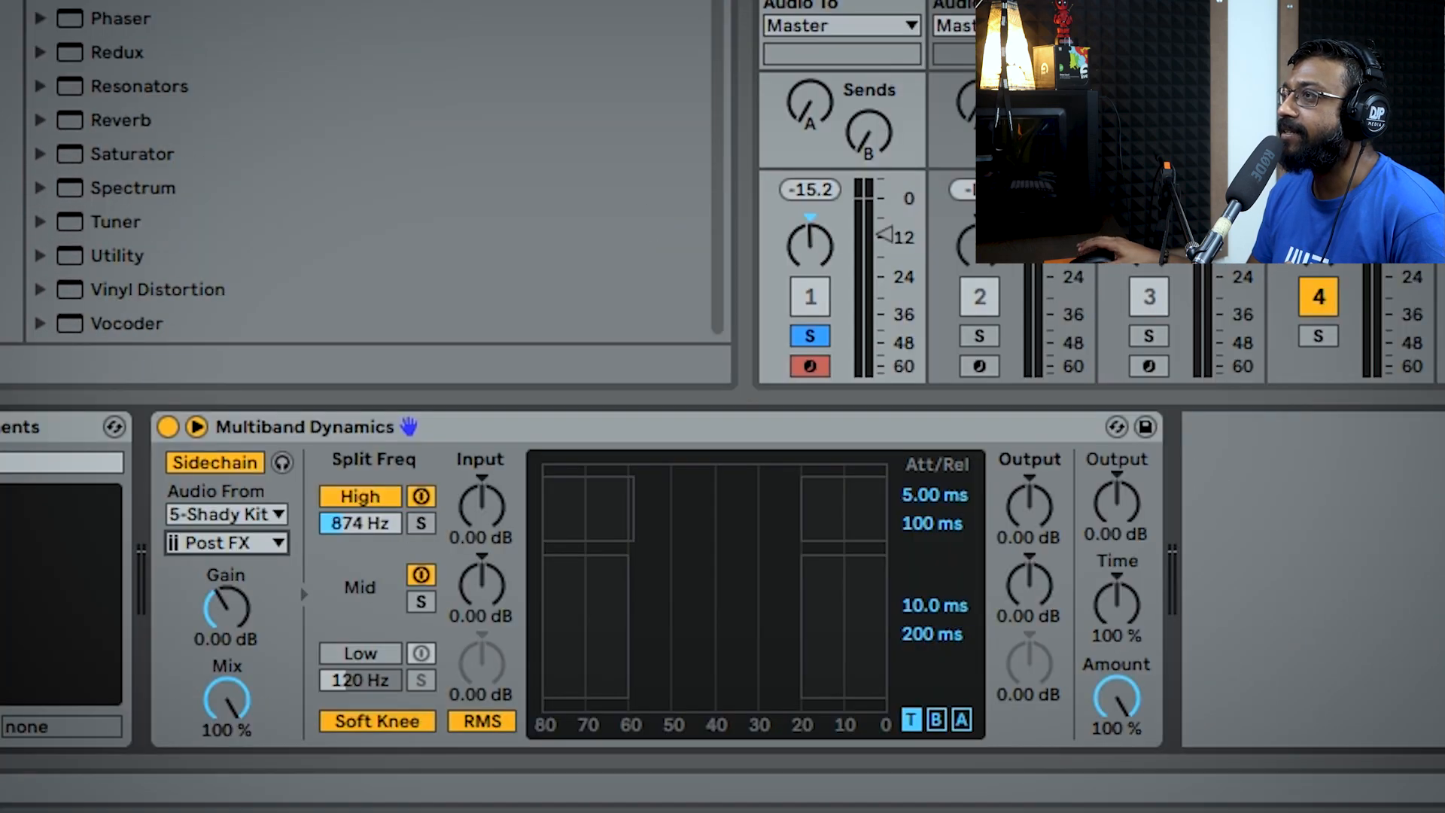
left_click(224, 542)
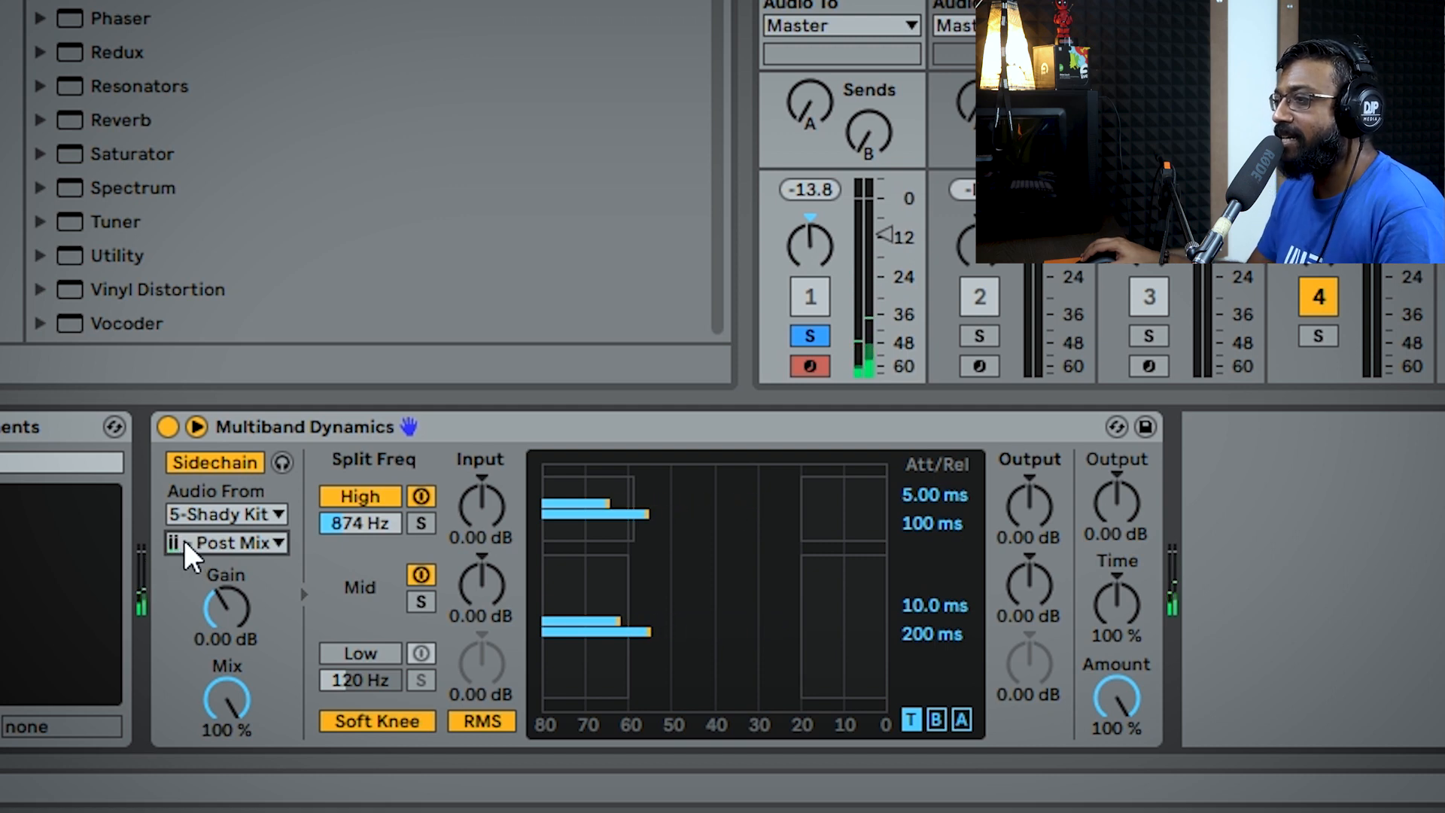
Raise the sidechain gain to 9.72 dB
left_click_drag(226, 608, 225, 572)
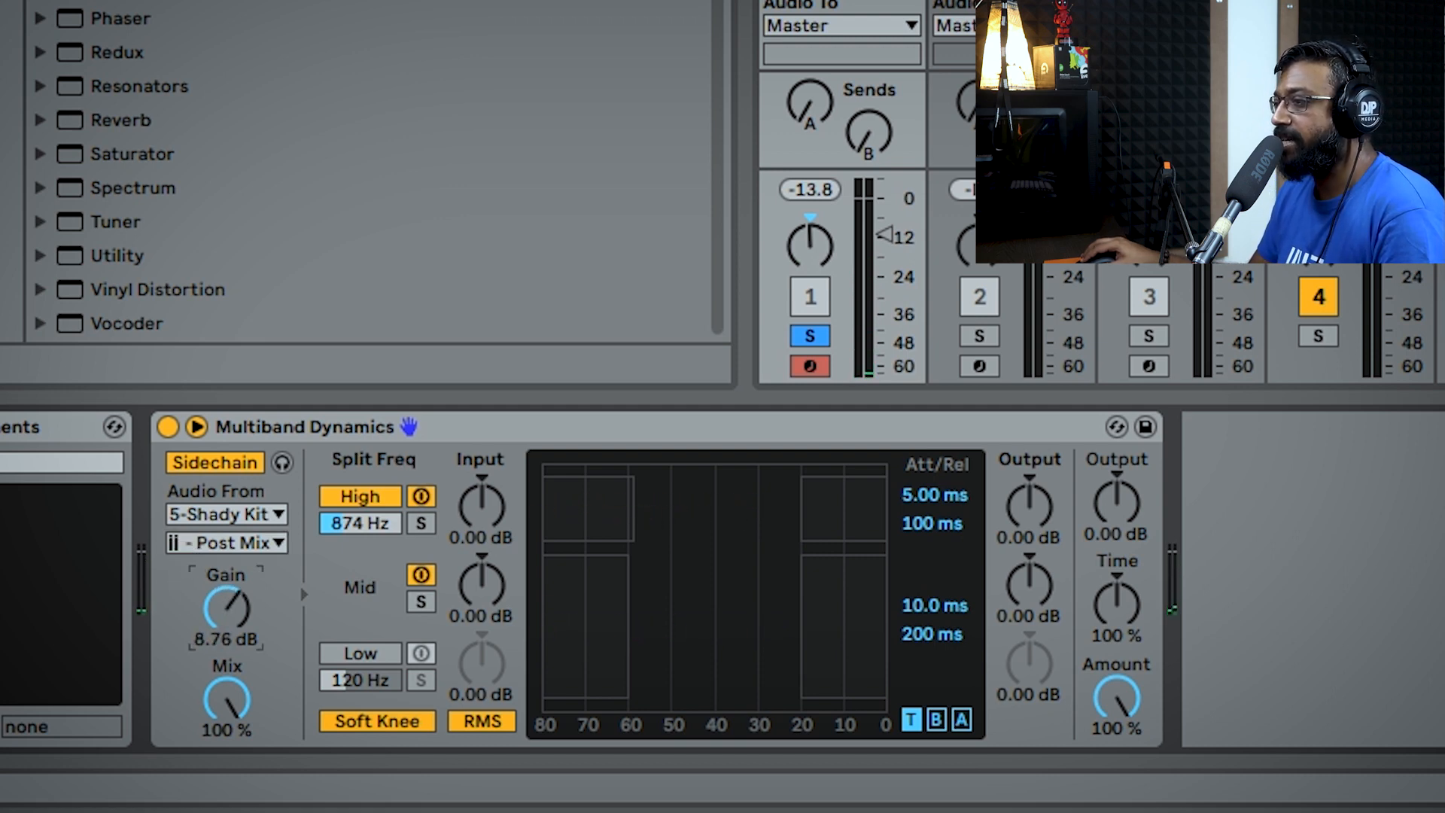
left_click_drag(226, 604, 225, 586)
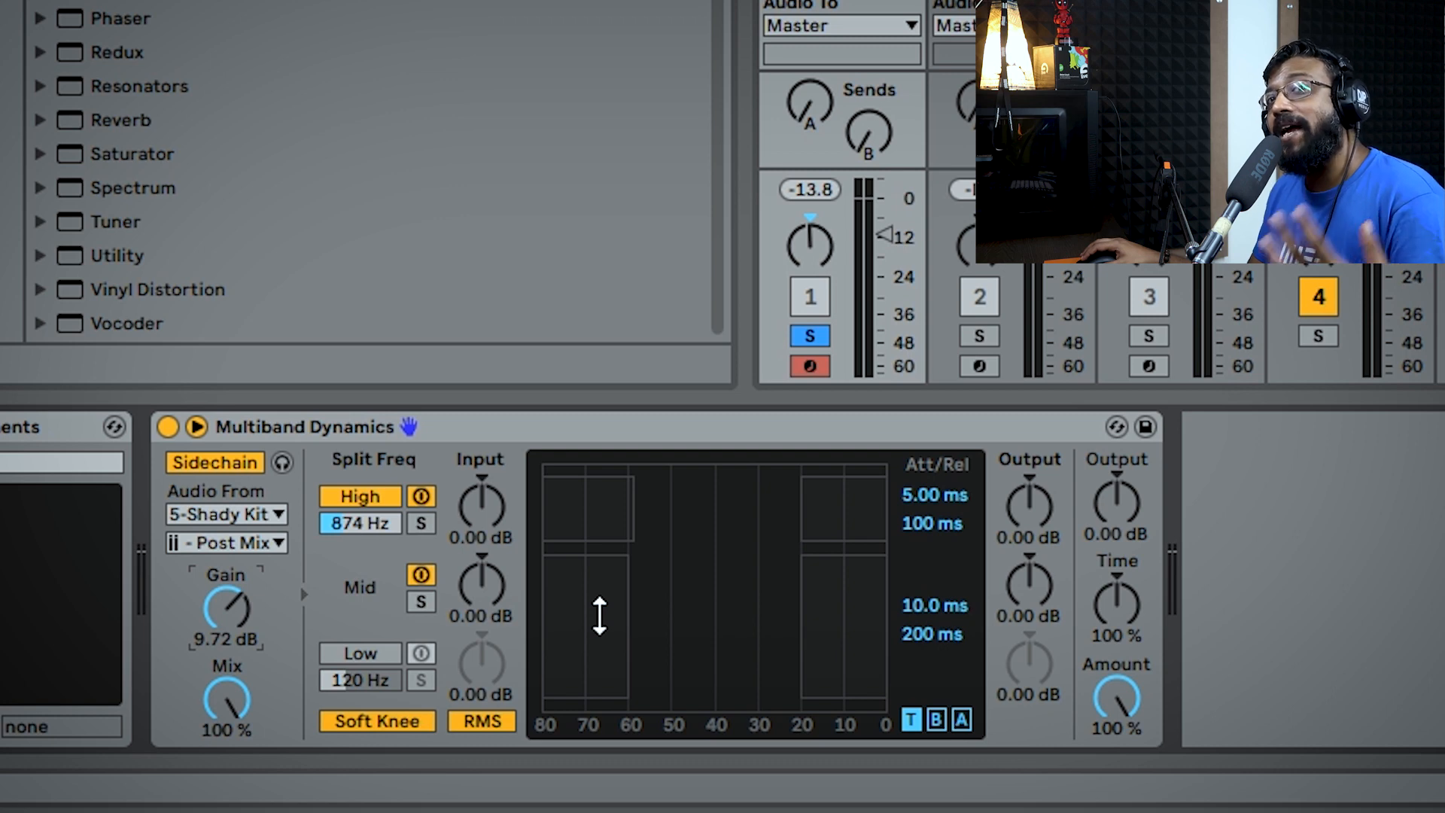
mouse_move(807, 515)
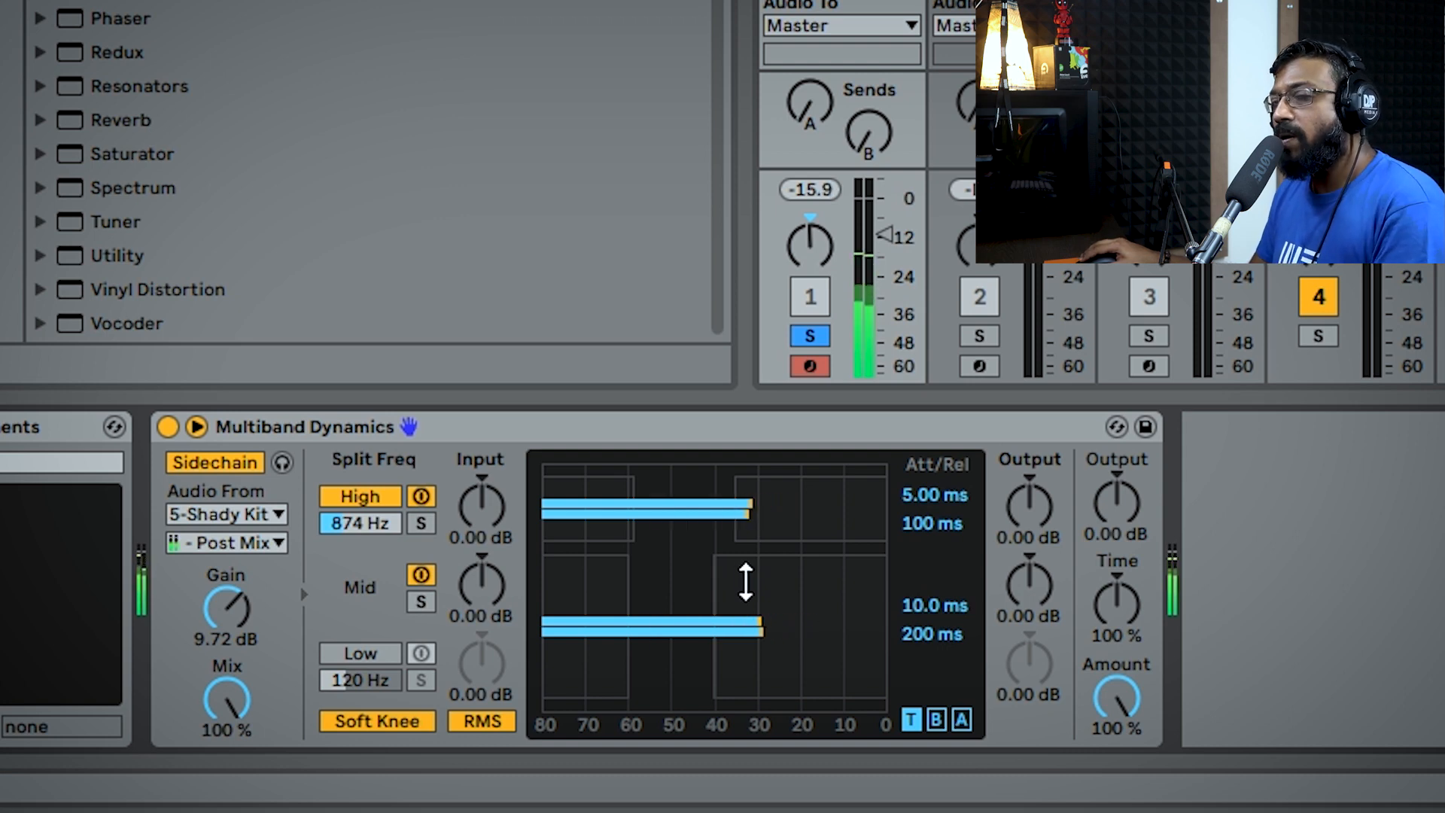
Set the low band to compress above threshold and push the high band to +25.4 expansion
left_click_drag(746, 507, 646, 508)
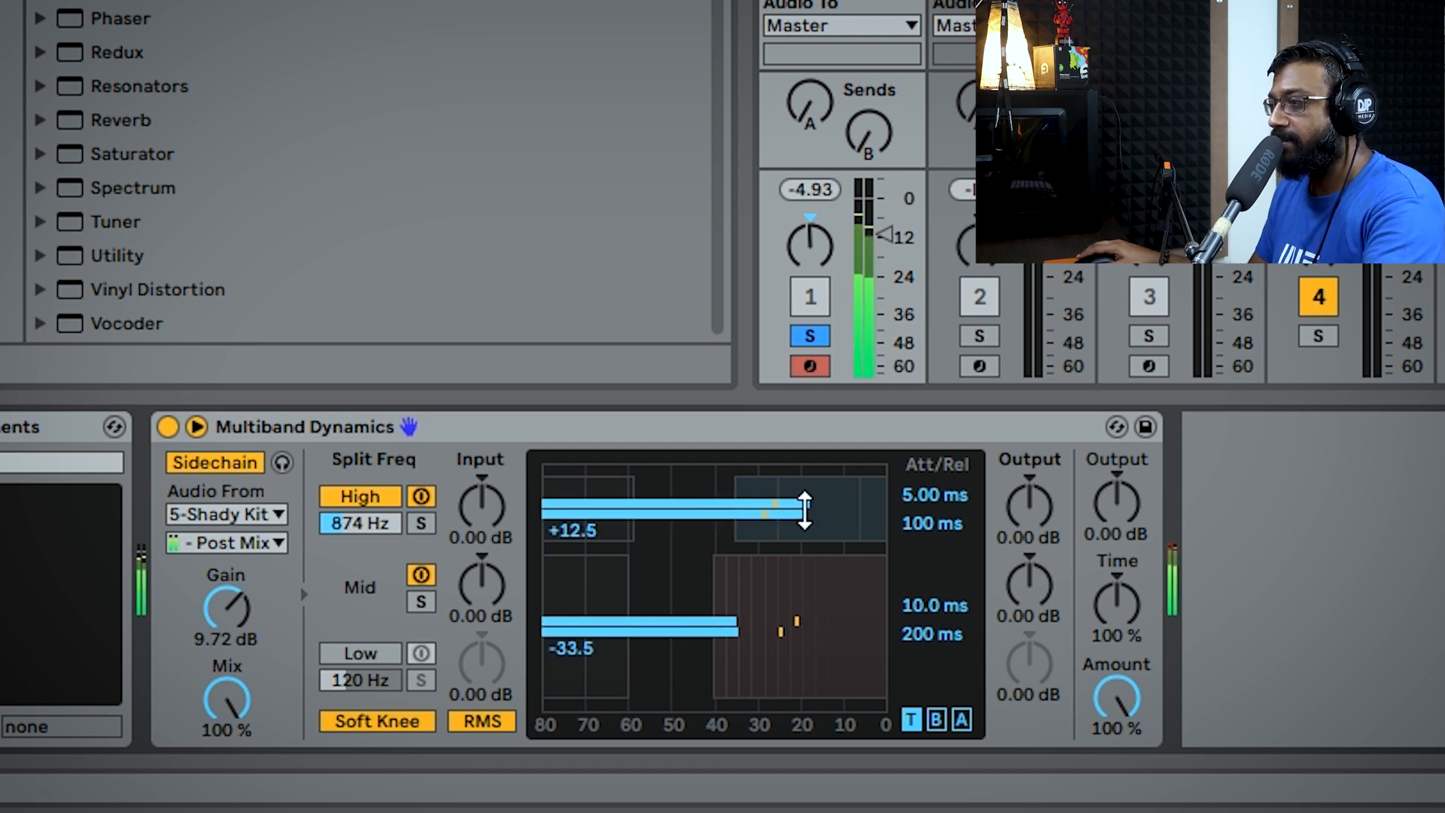
left_click_drag(799, 509, 782, 509)
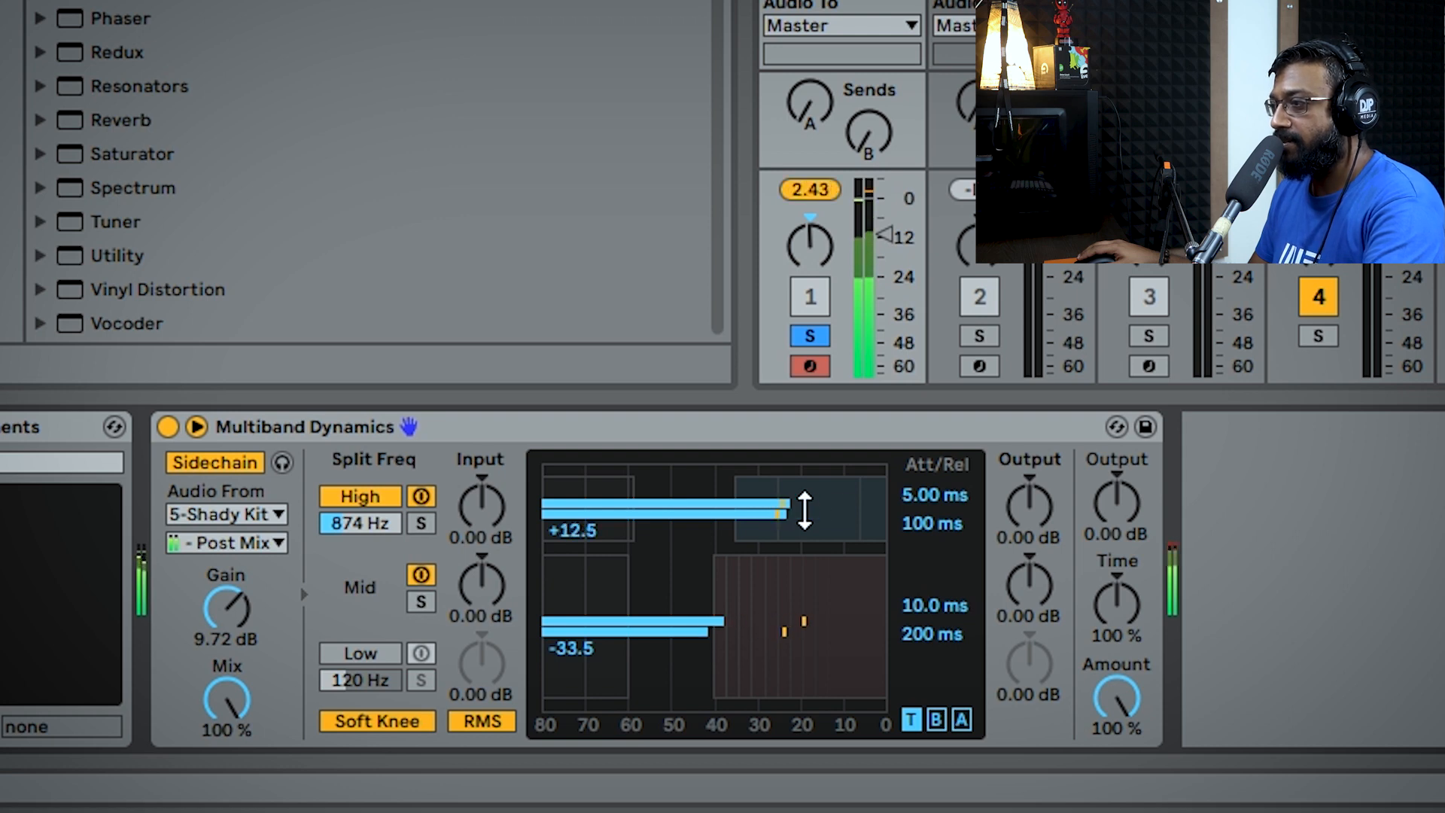
left_click_drag(778, 507, 847, 508)
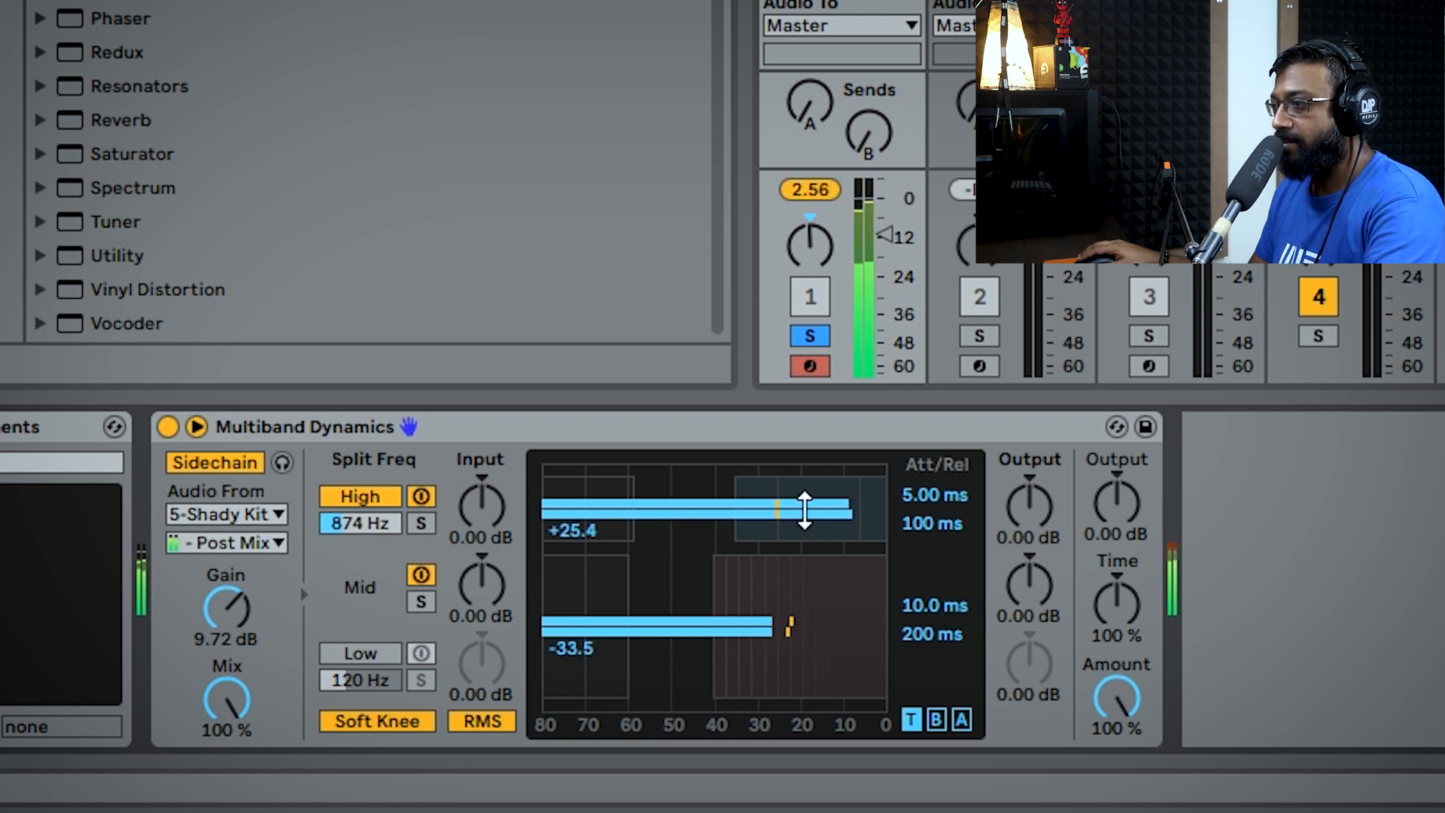
left_click_drag(802, 509, 802, 513)
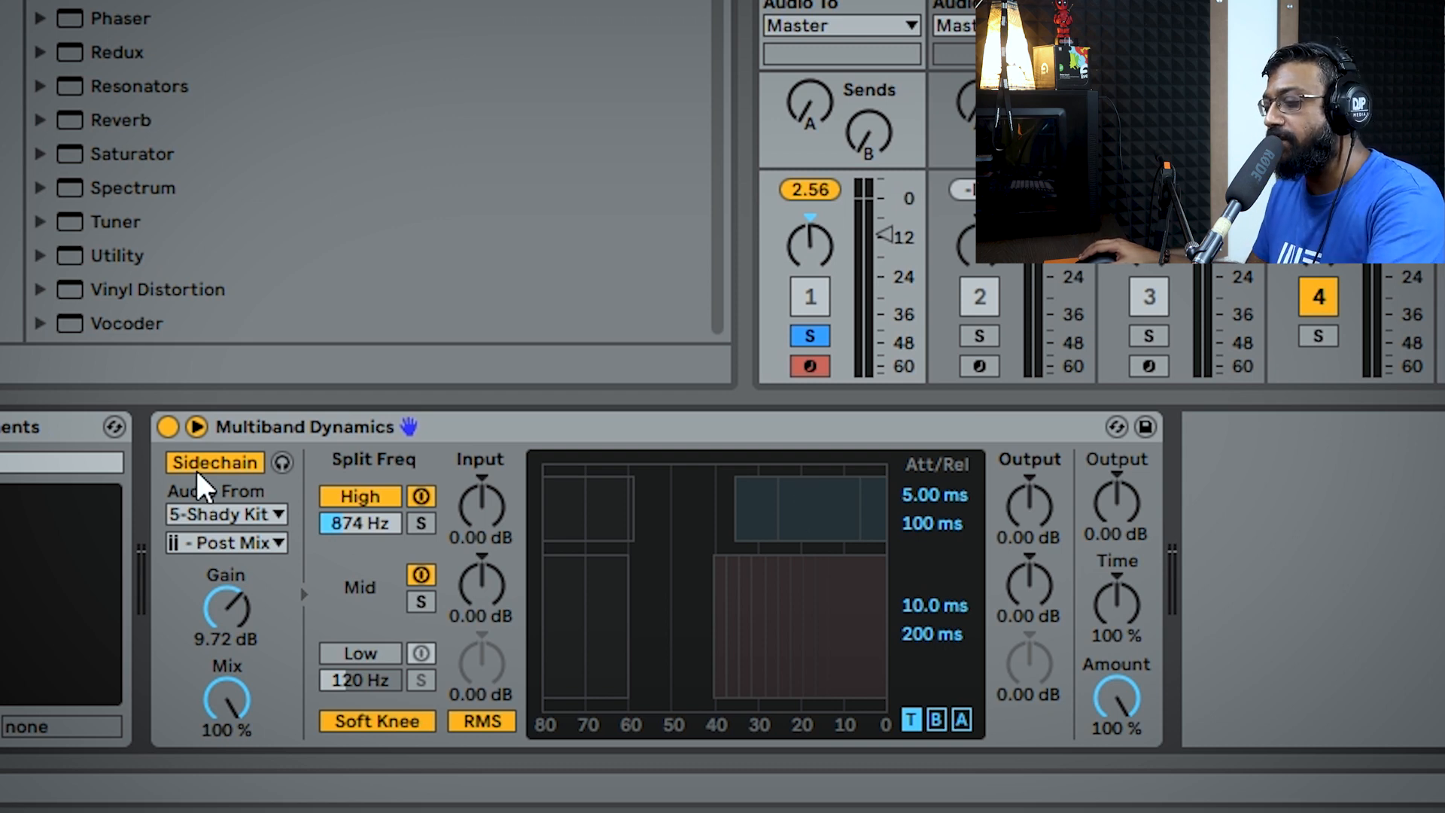
left_click(167, 427)
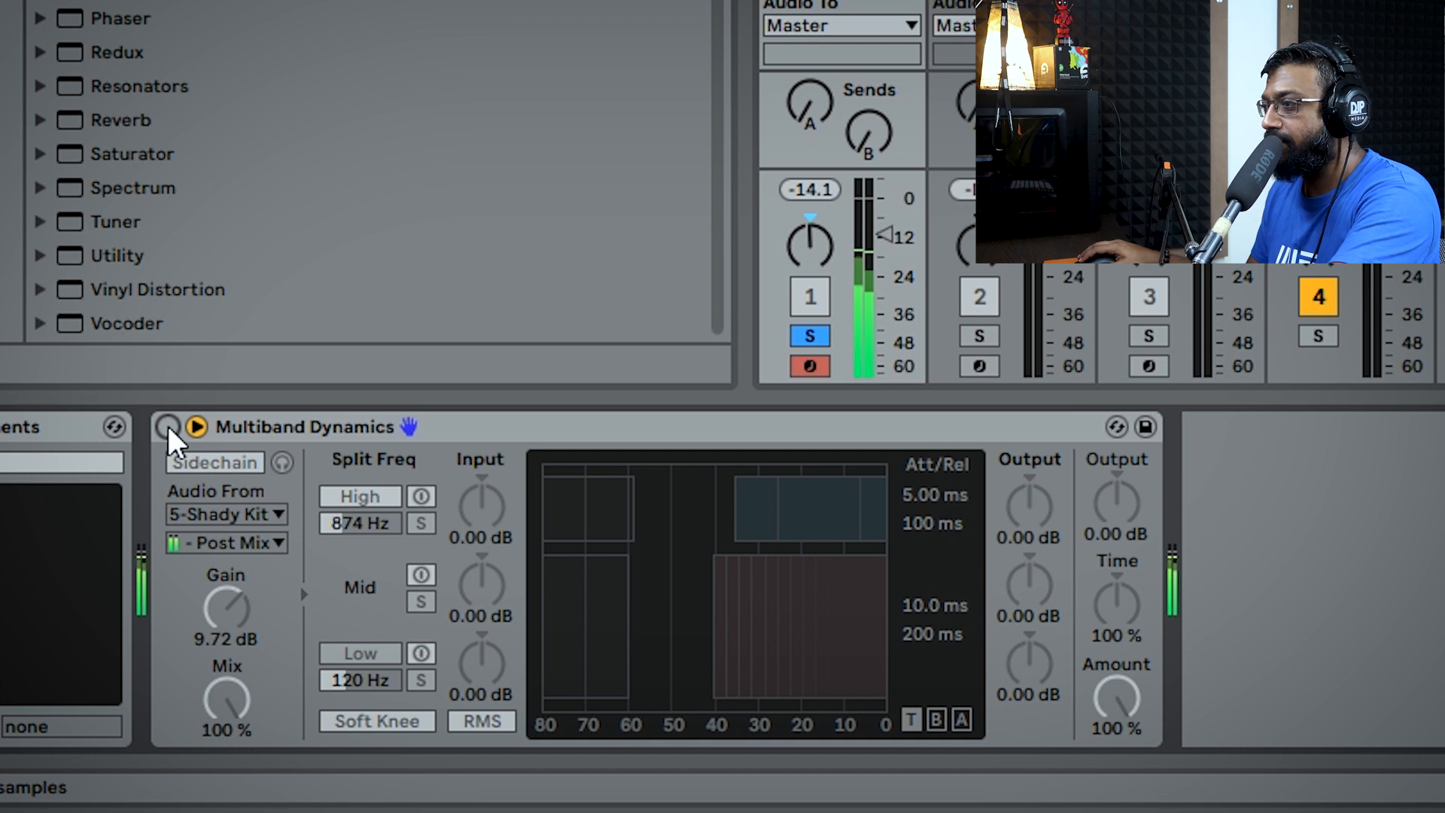
left_click(167, 427)
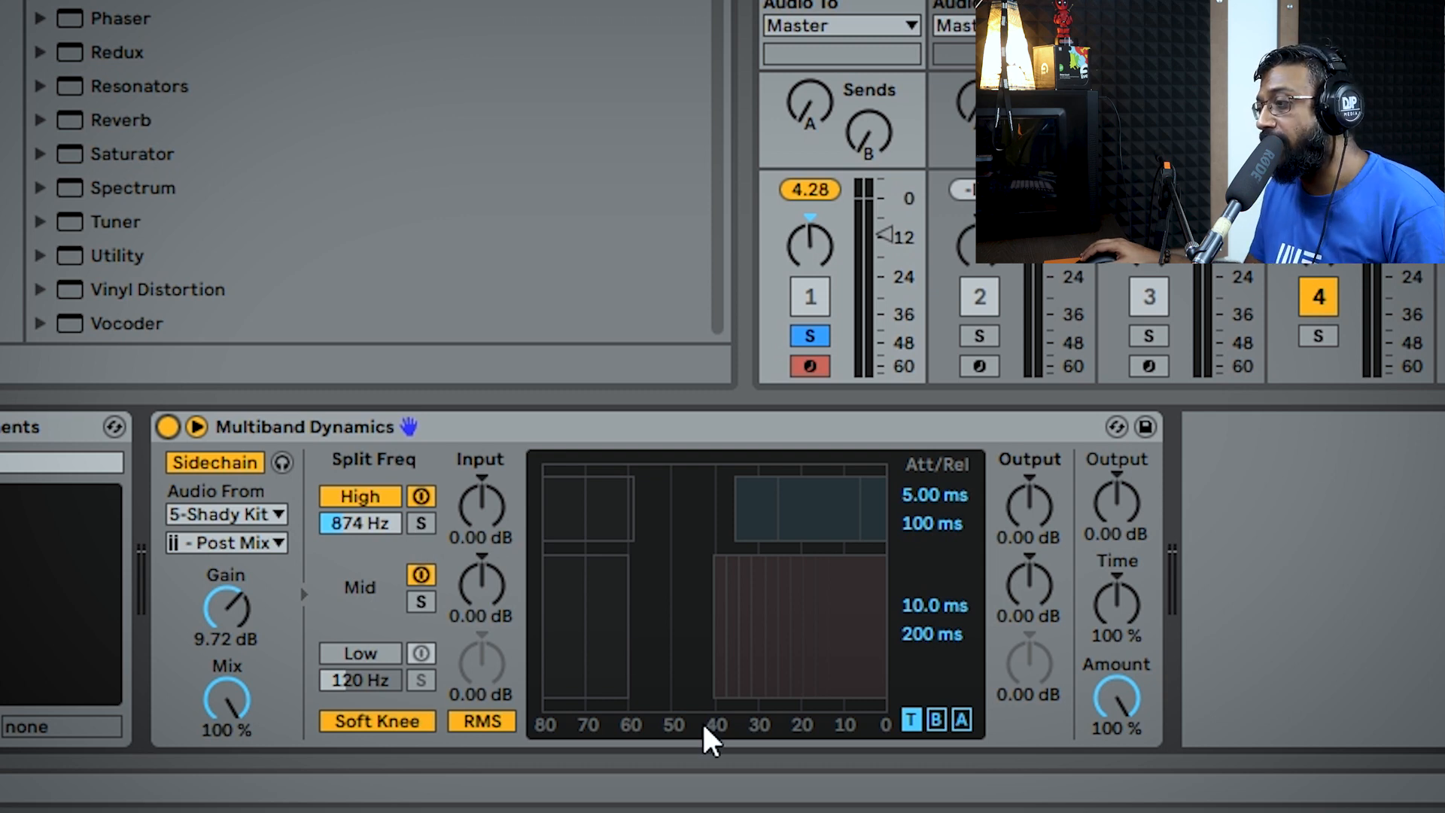
mouse_move(922, 733)
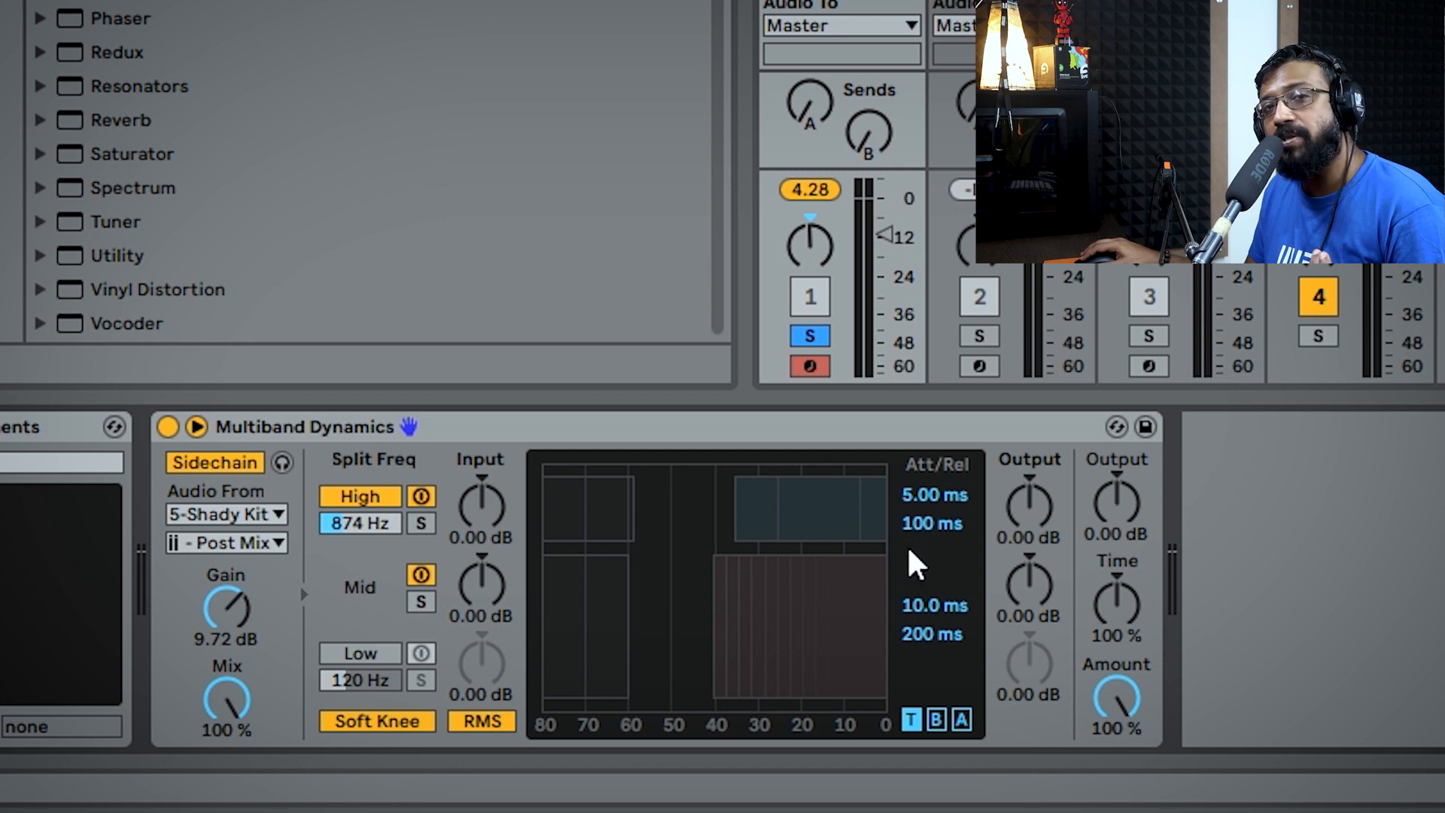
mouse_move(945, 508)
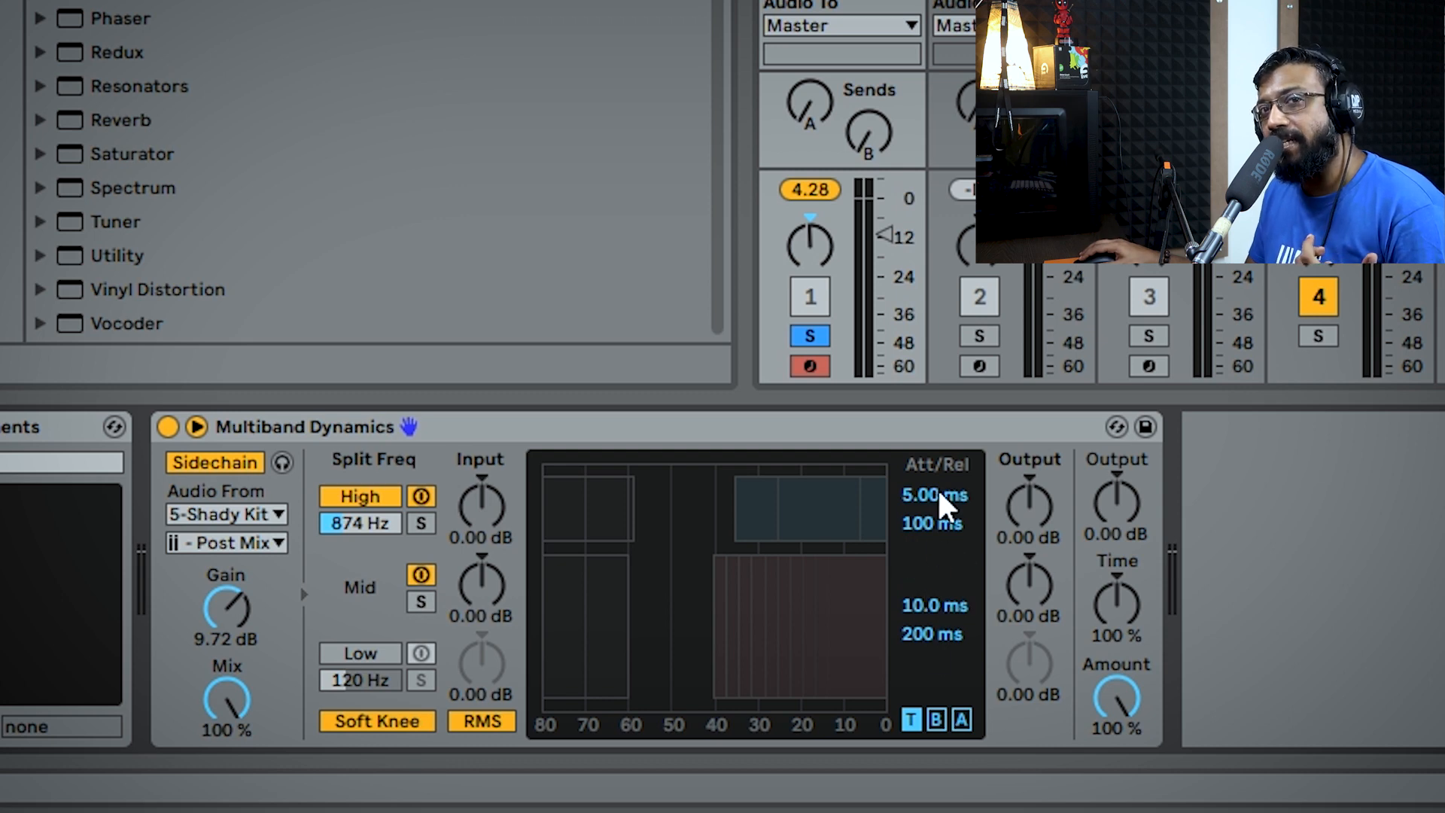
Set attack to 0.10 ms and lower the low band release to about 57 ms
left_click_drag(933, 496, 933, 517)
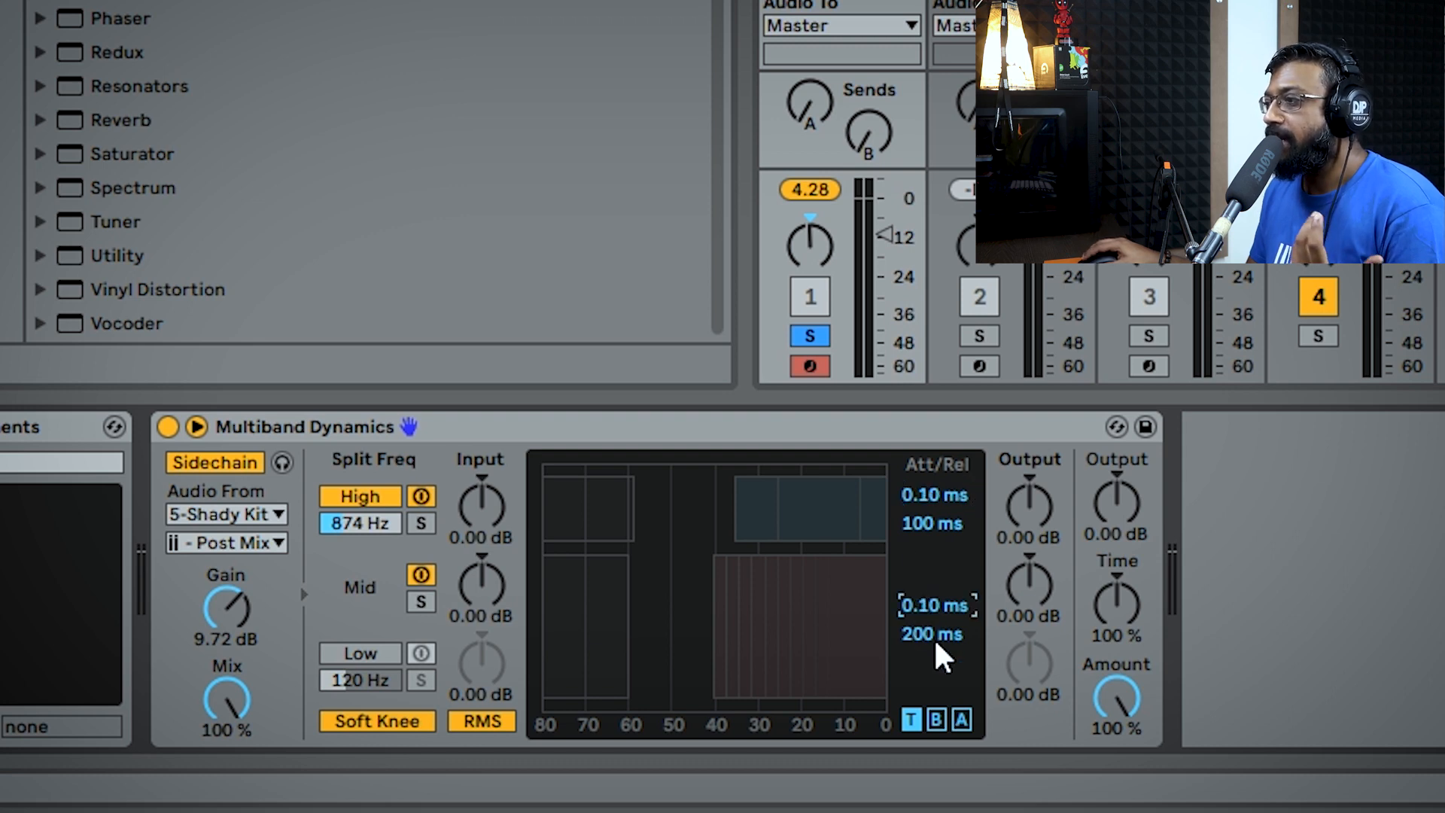
mouse_move(926, 645)
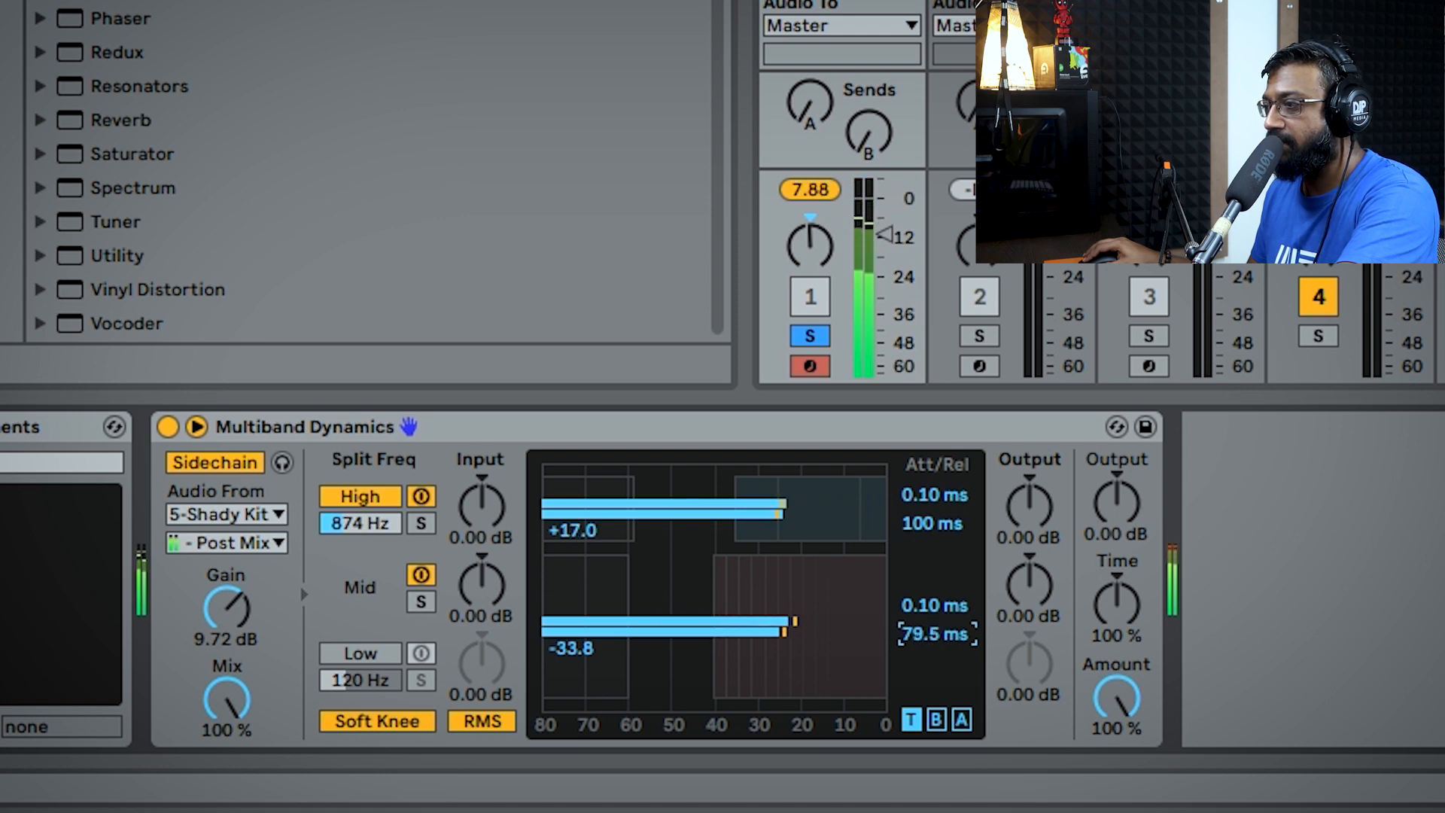
left_click_drag(938, 634, 939, 646)
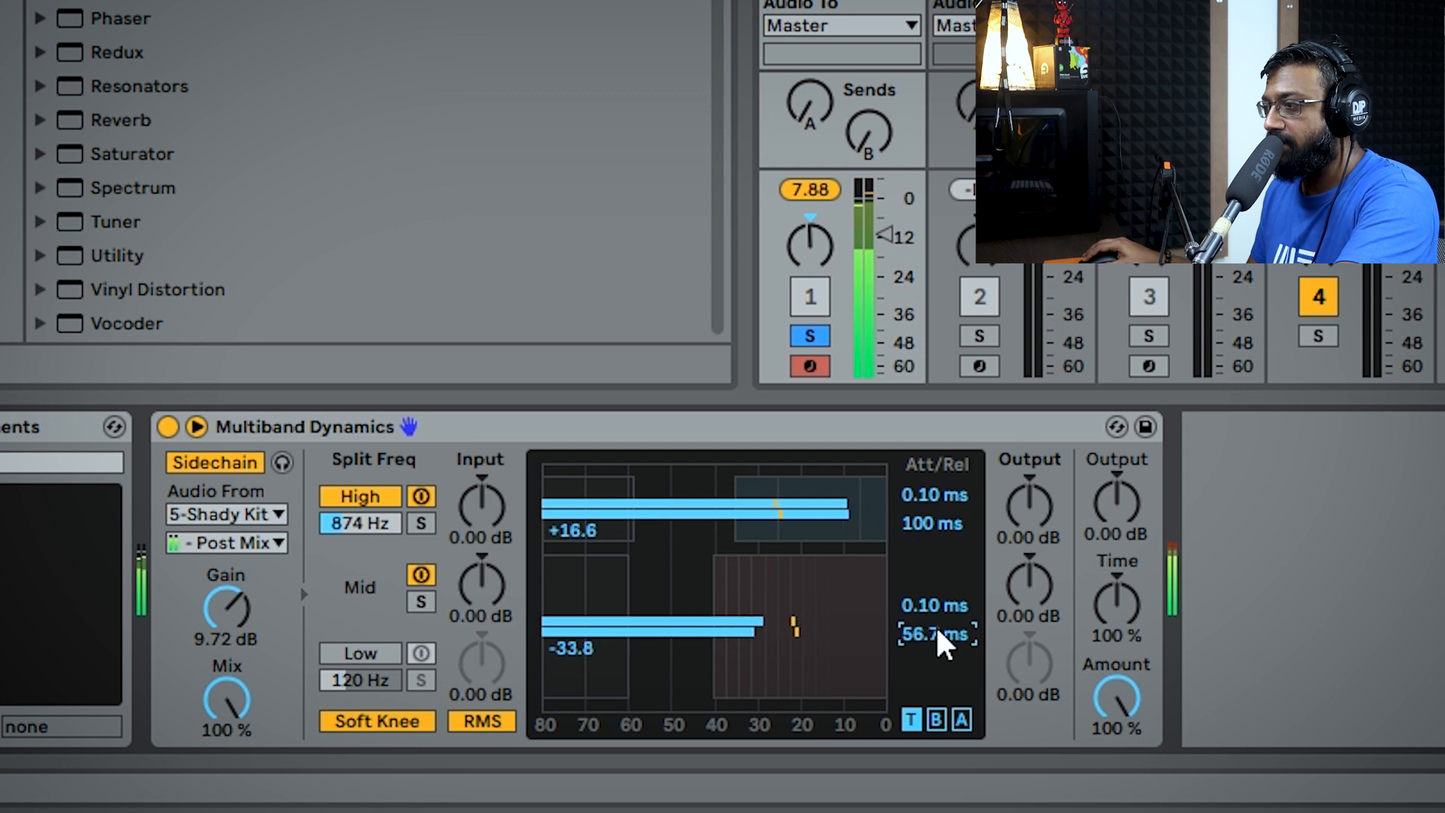